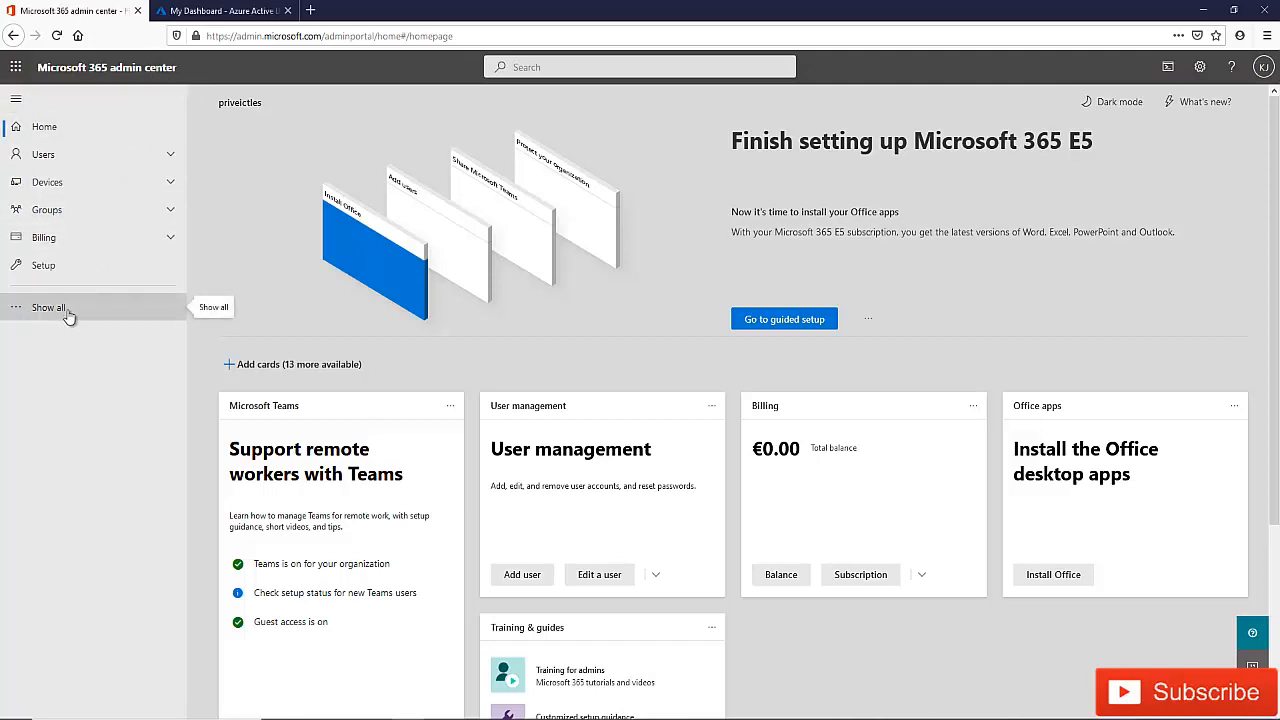
Step: Expand the left navigation with 'Show all' to list every admin center, including Azure Active Directory
left_click(48, 308)
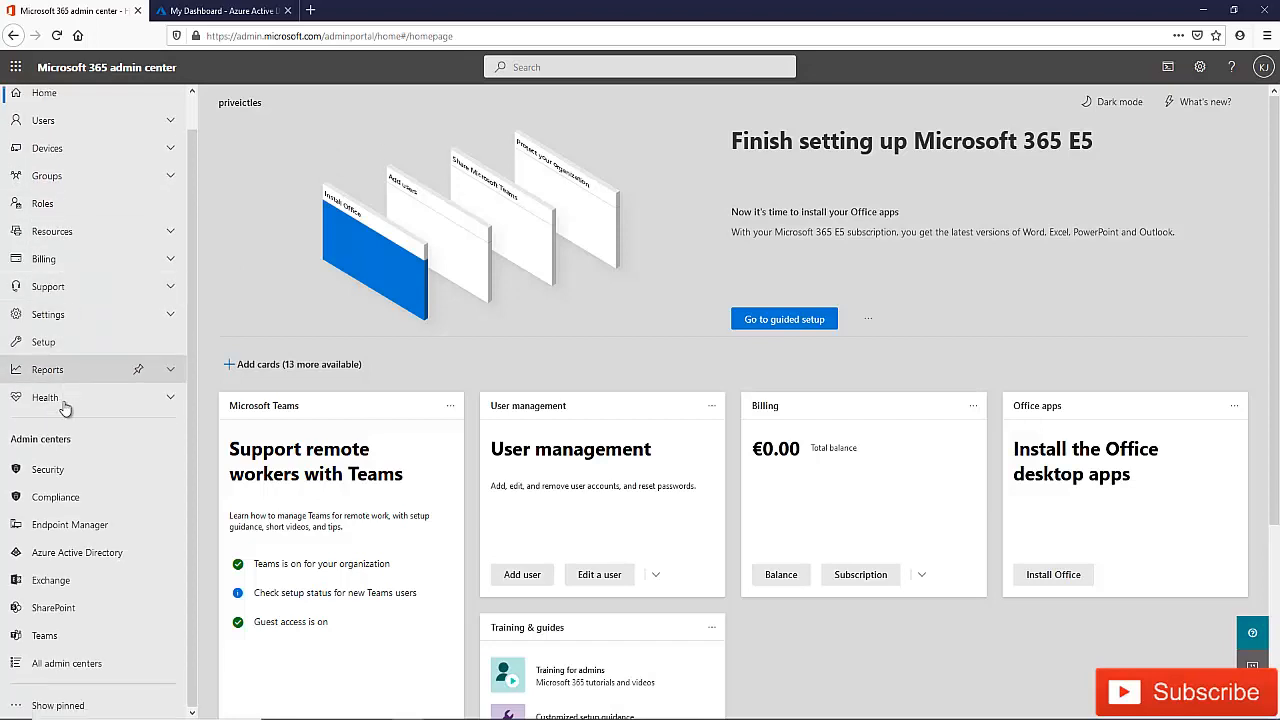
mouse_move(78, 552)
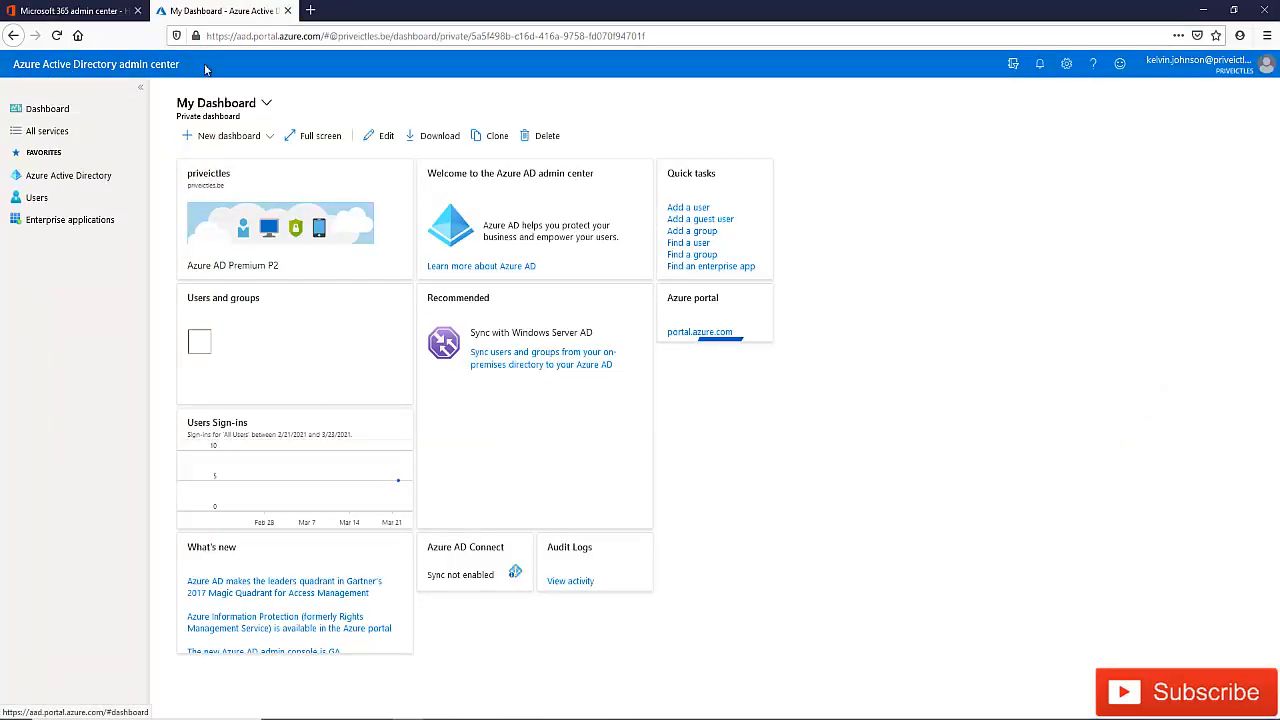
mouse_move(64, 78)
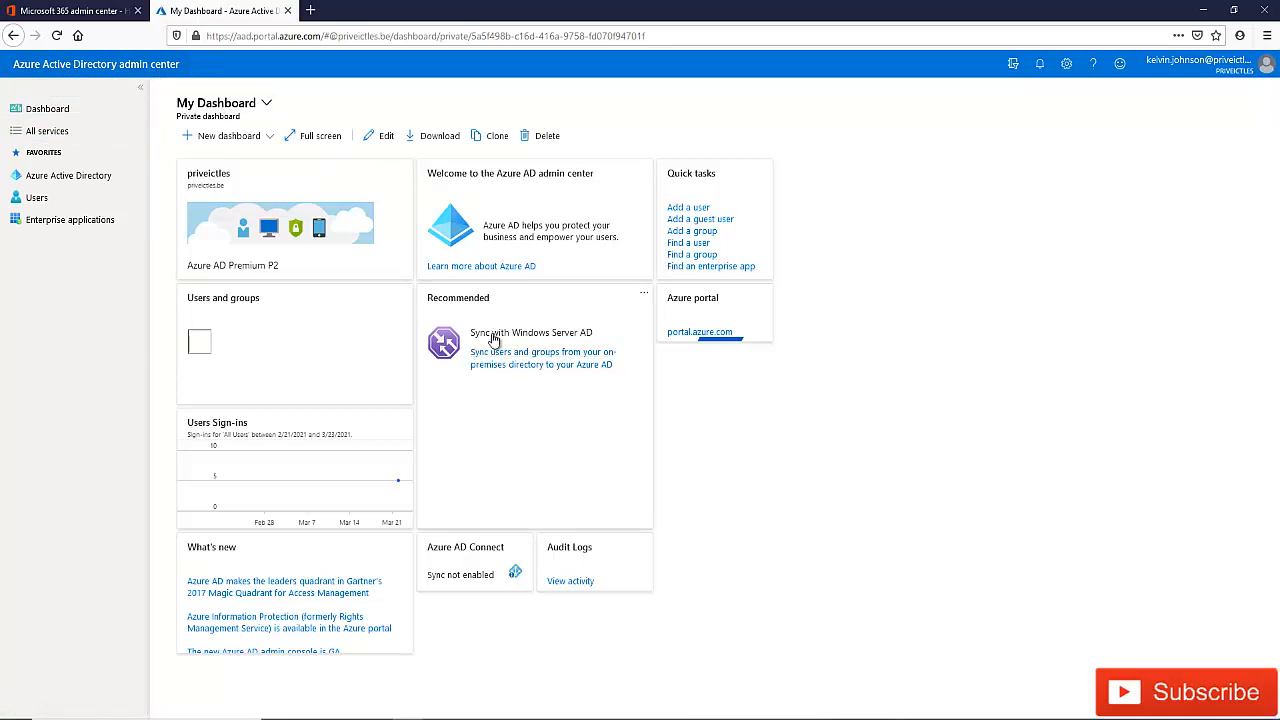
mouse_move(544, 340)
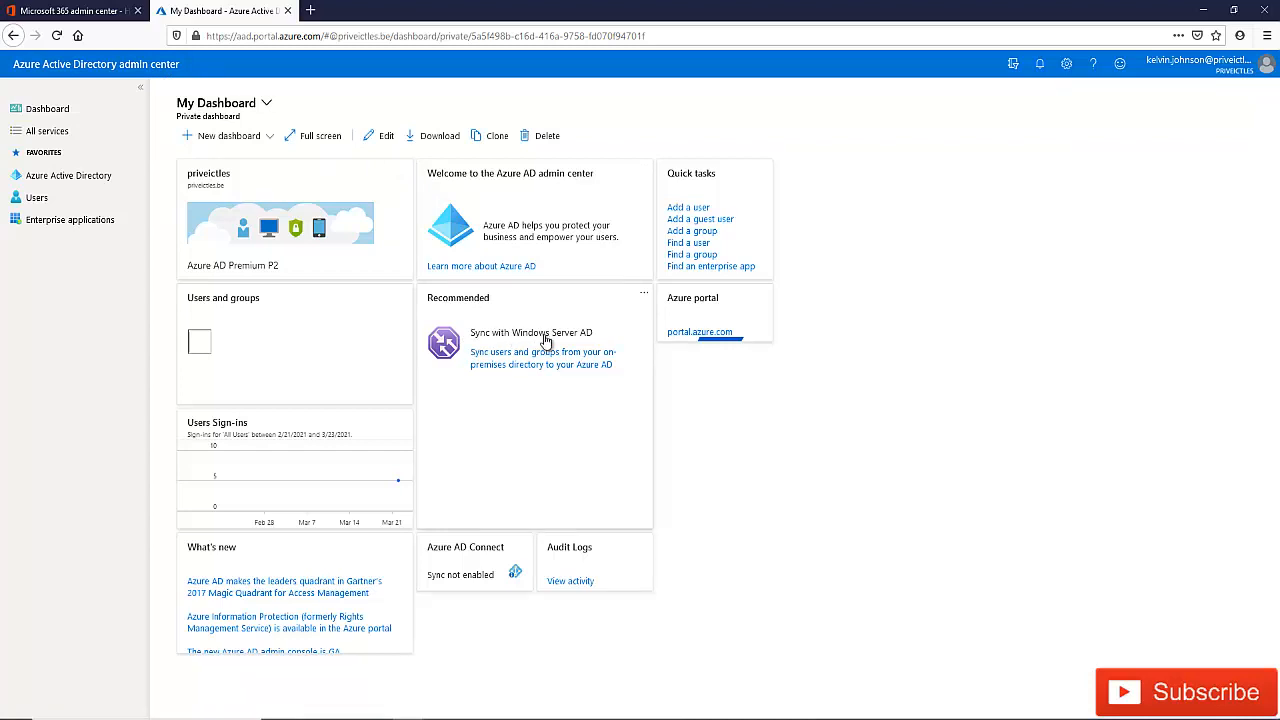
mouse_move(546, 332)
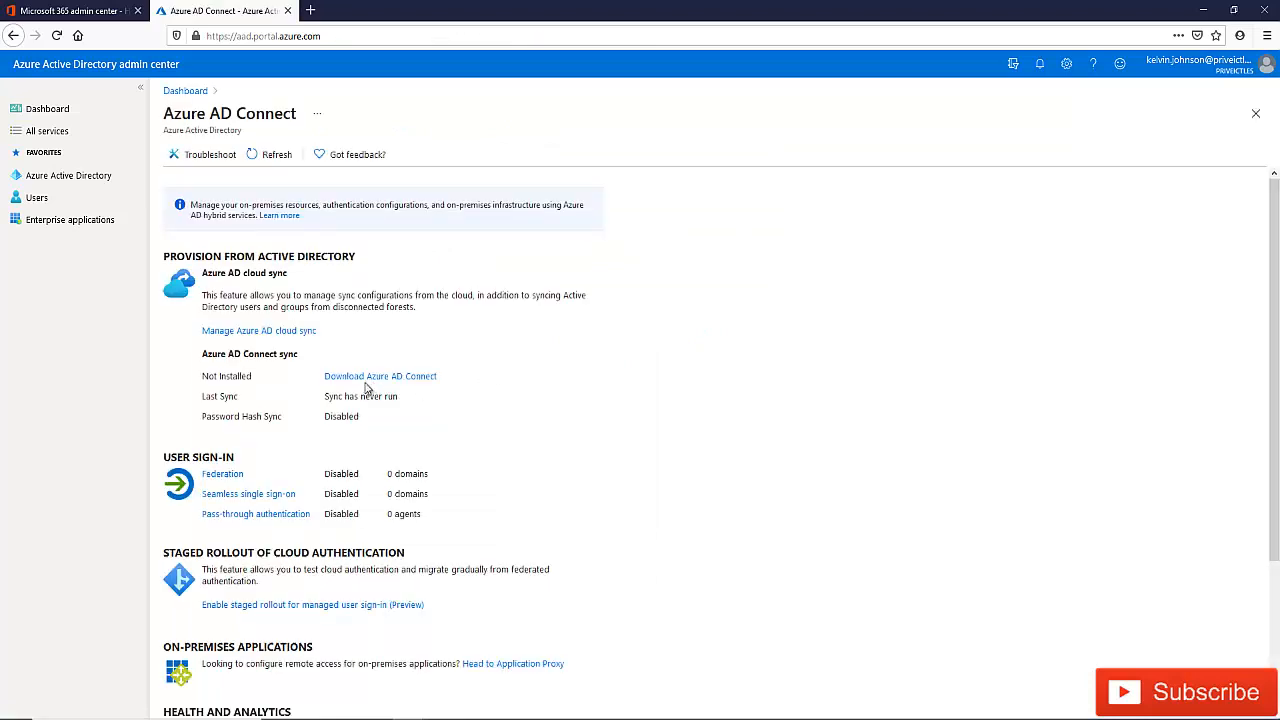
Step: Follow the 'Download Azure AD Connect' link under Azure AD Connect sync to reach the download page
scroll("down", 3)
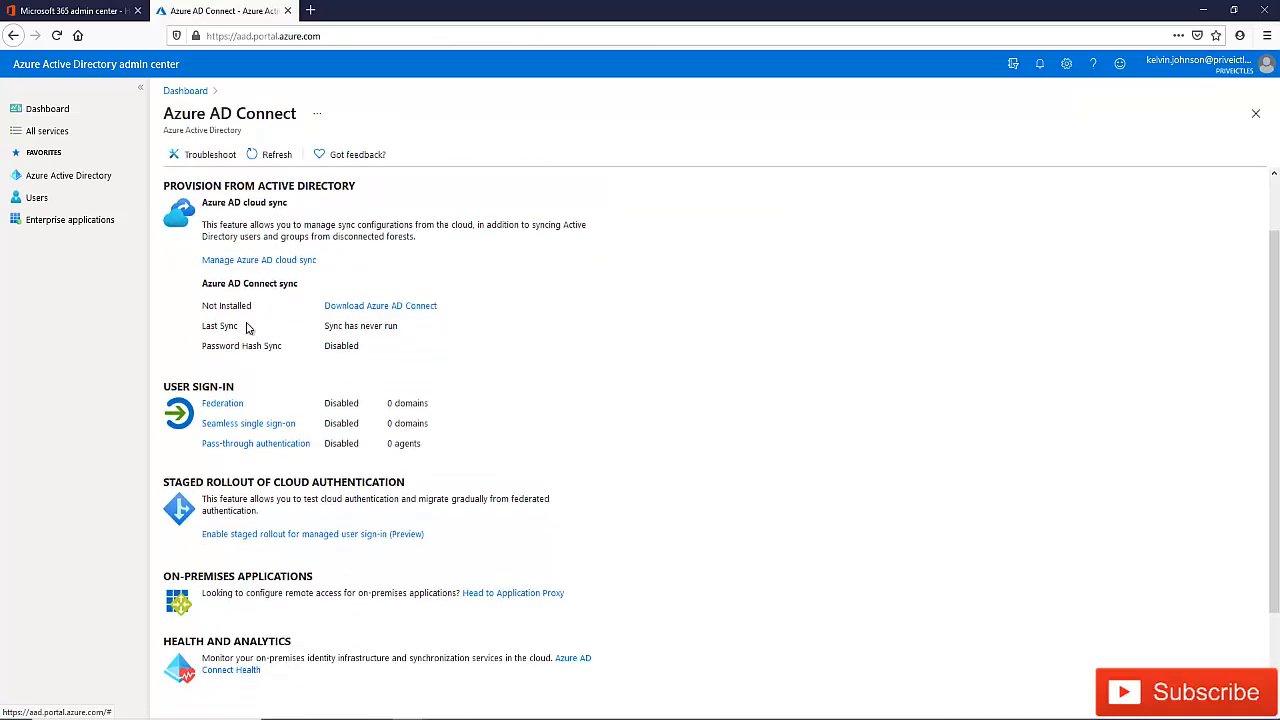
mouse_move(322, 320)
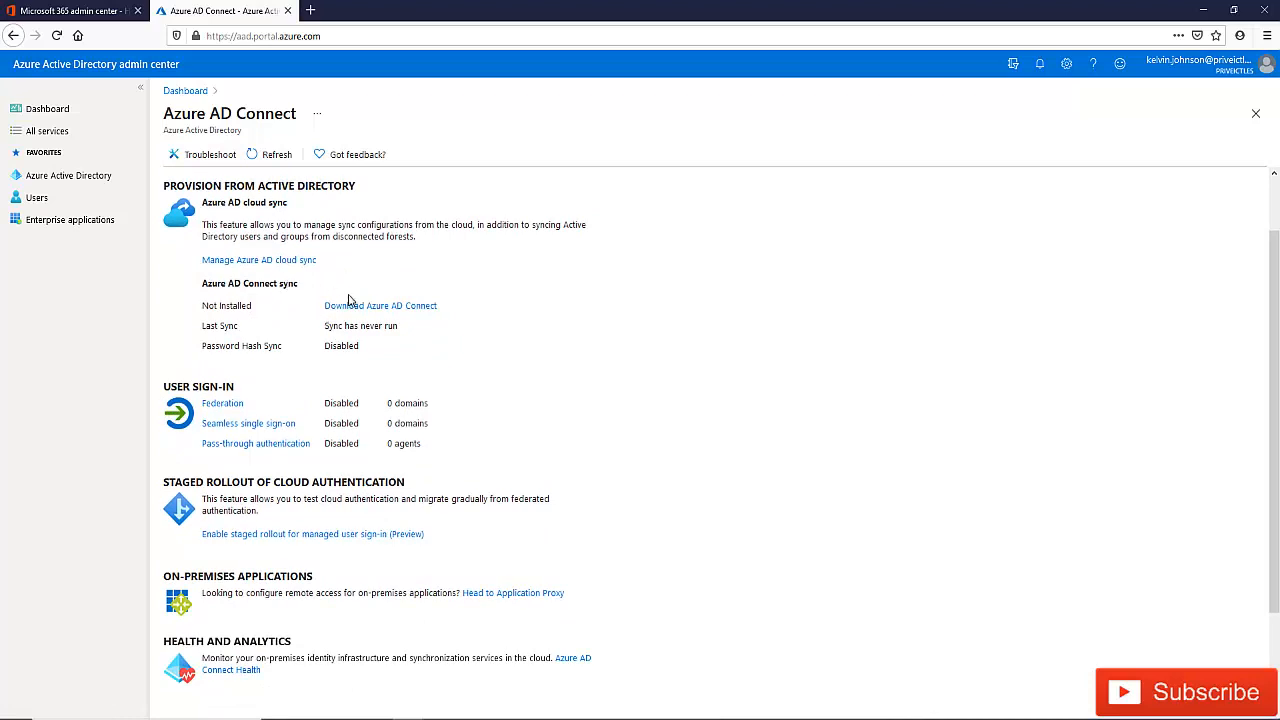
mouse_move(308, 320)
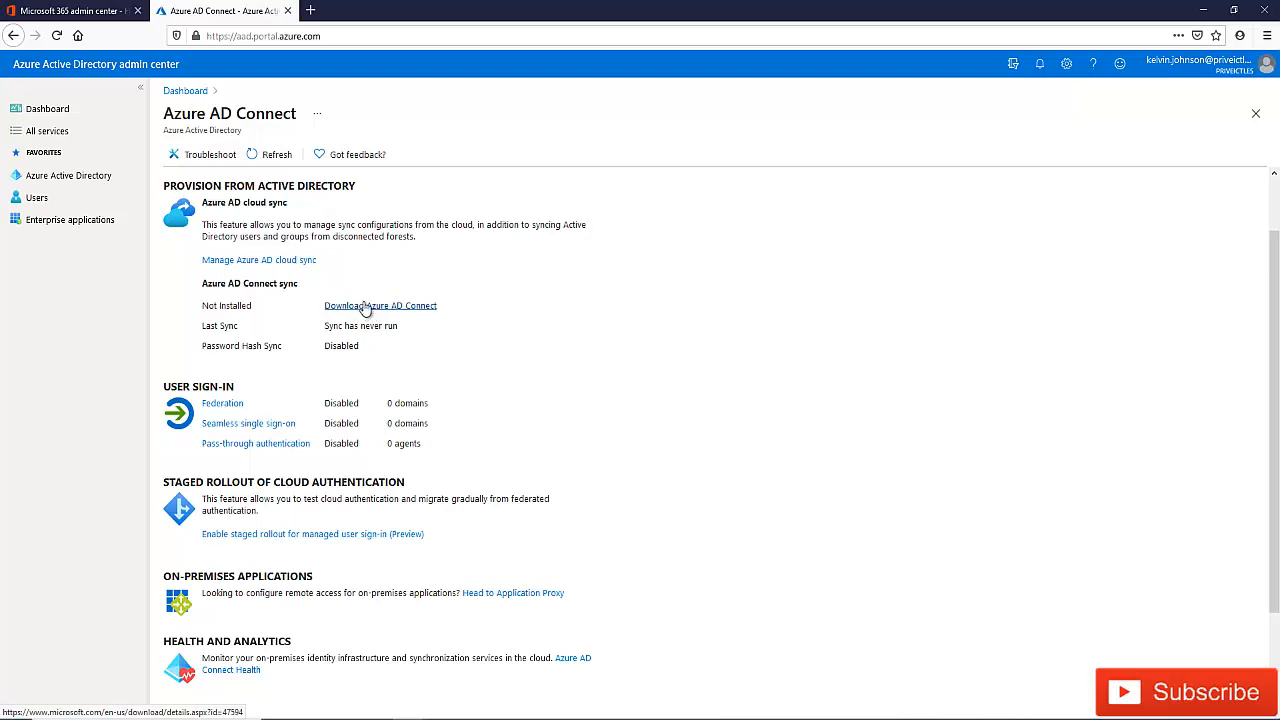
mouse_move(380, 312)
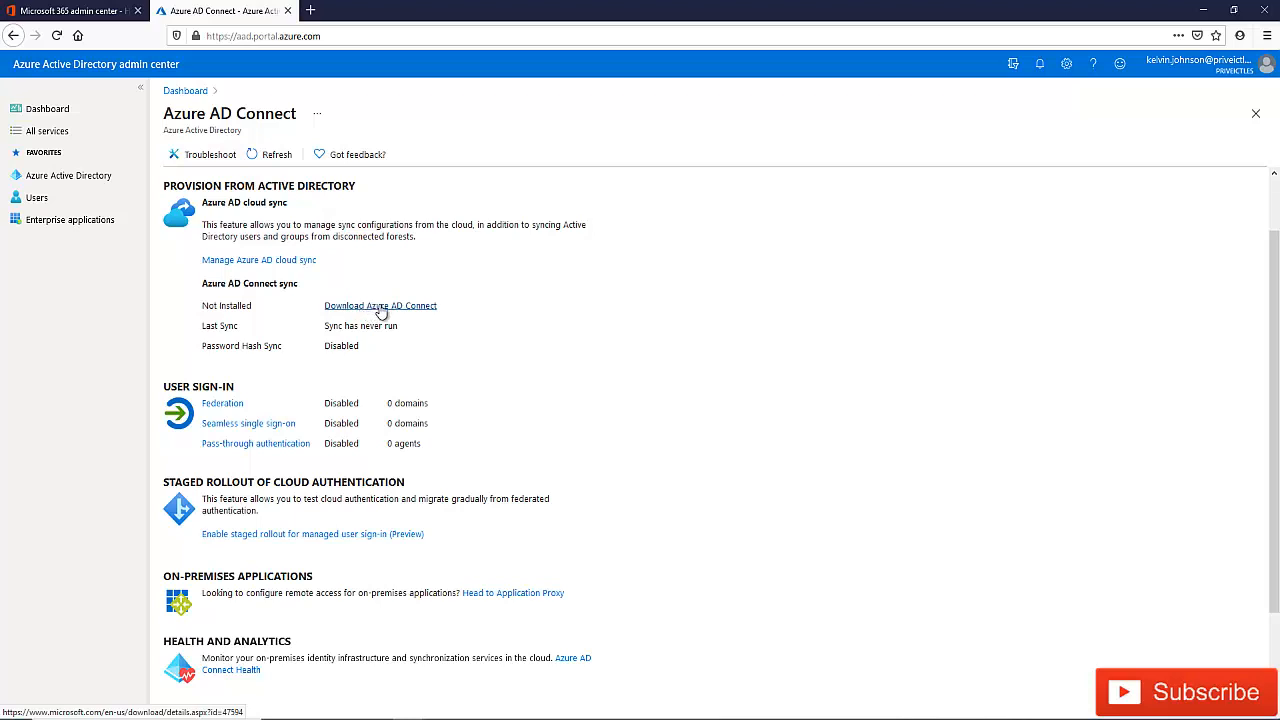
left_click(380, 304)
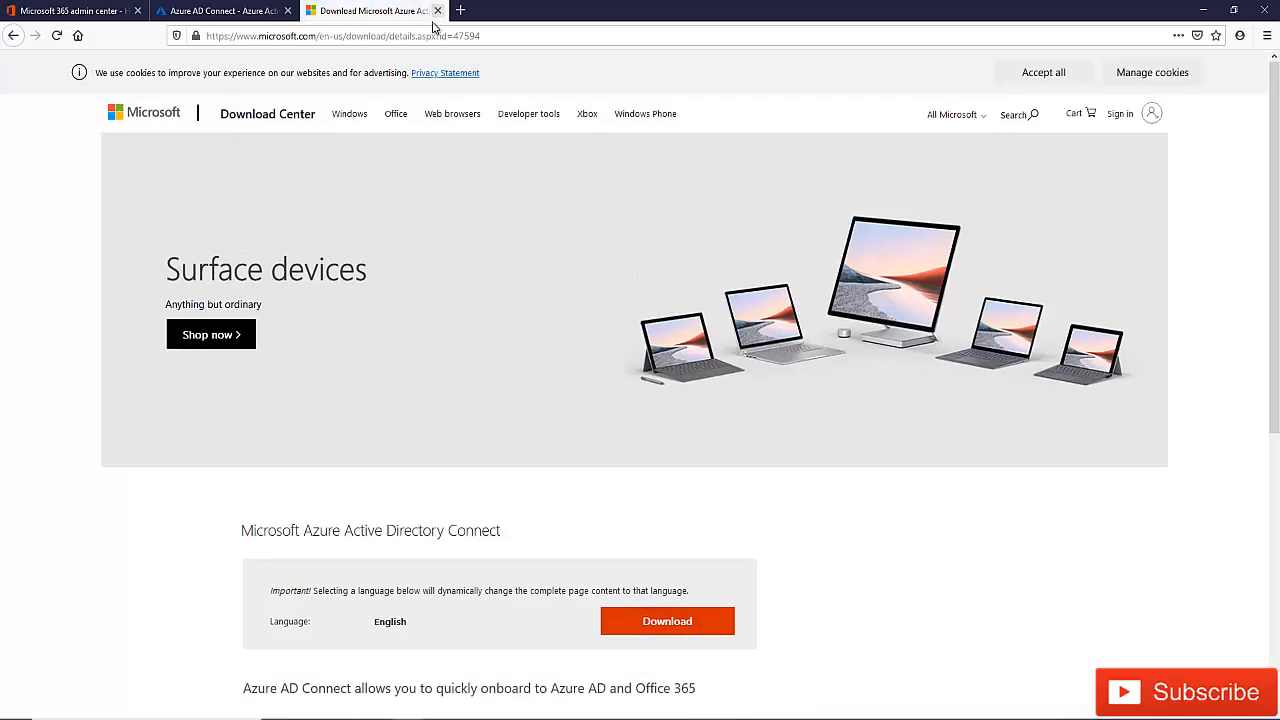
mouse_move(264, 260)
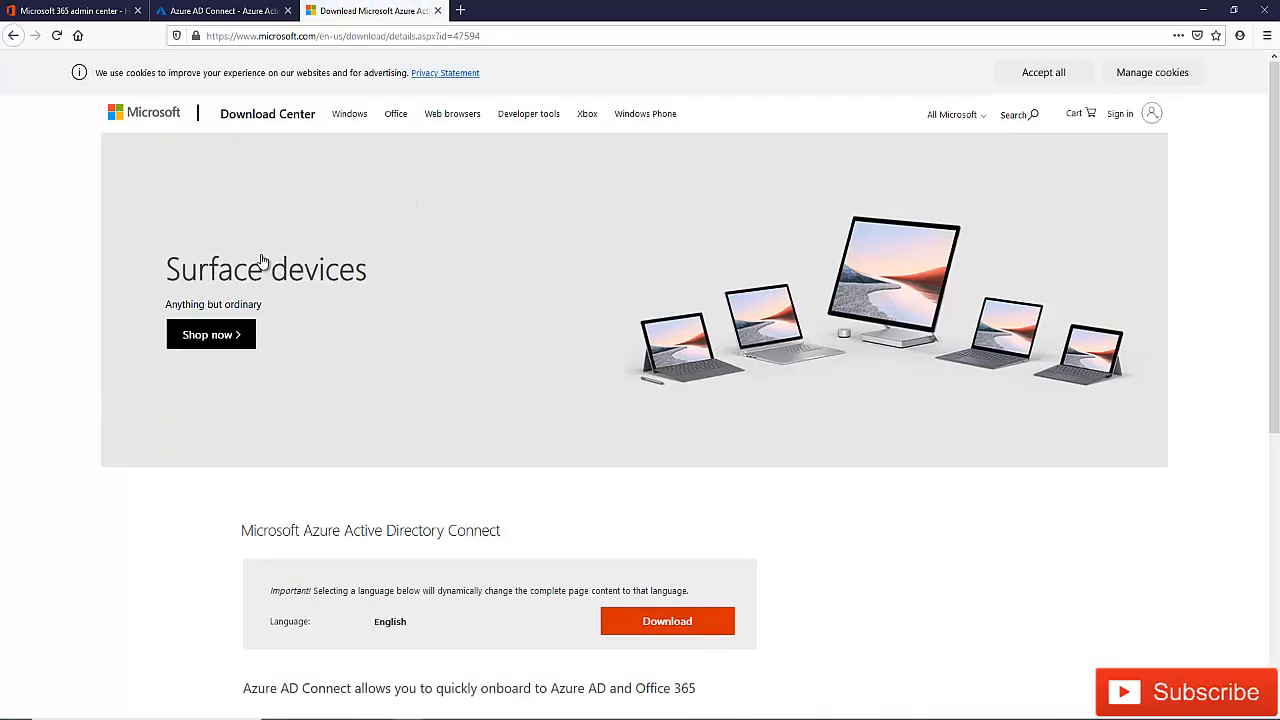
mouse_move(512, 564)
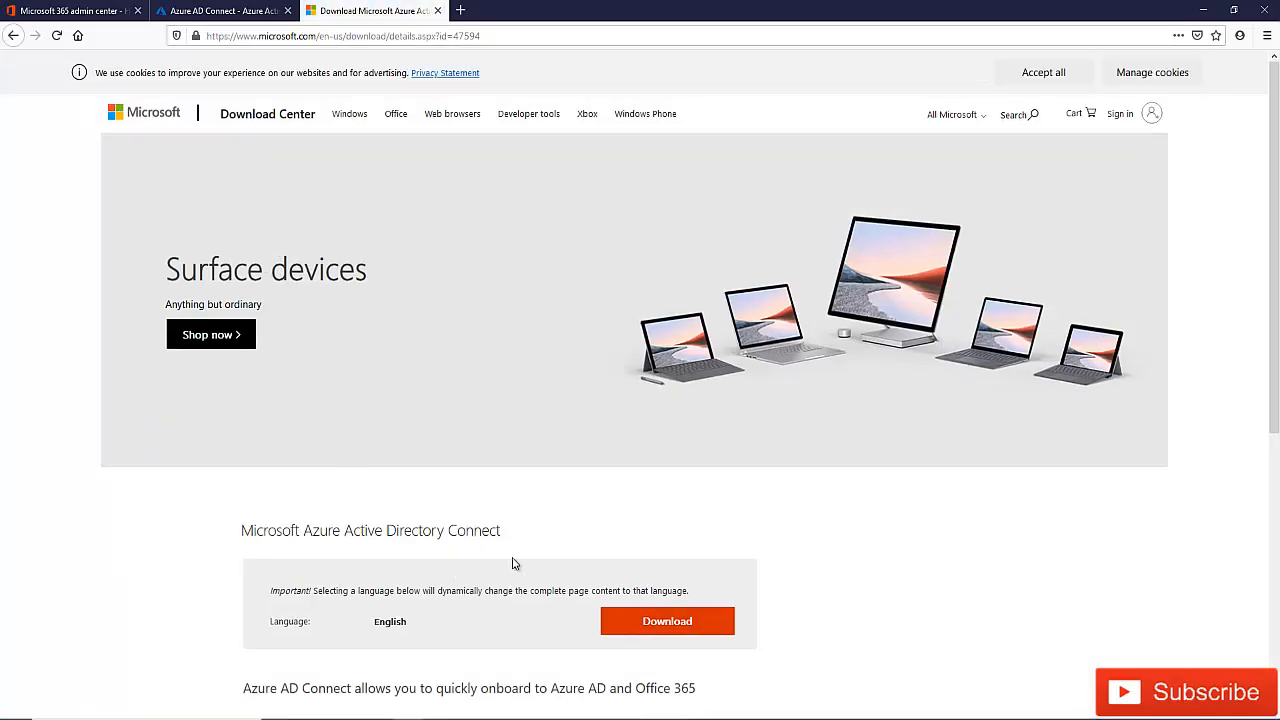
Step: Review the Azure AD Connect 1.6.2.4 version details and start the installer download
scroll("down", 3)
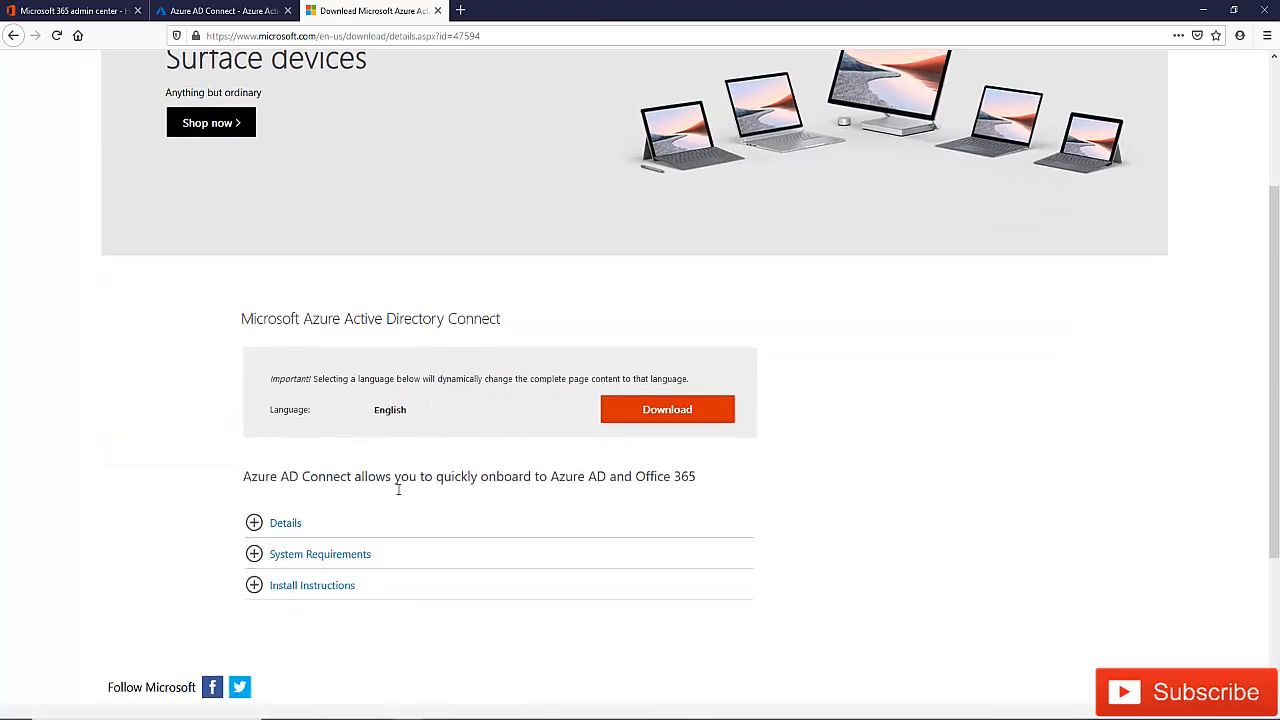
left_click(284, 522)
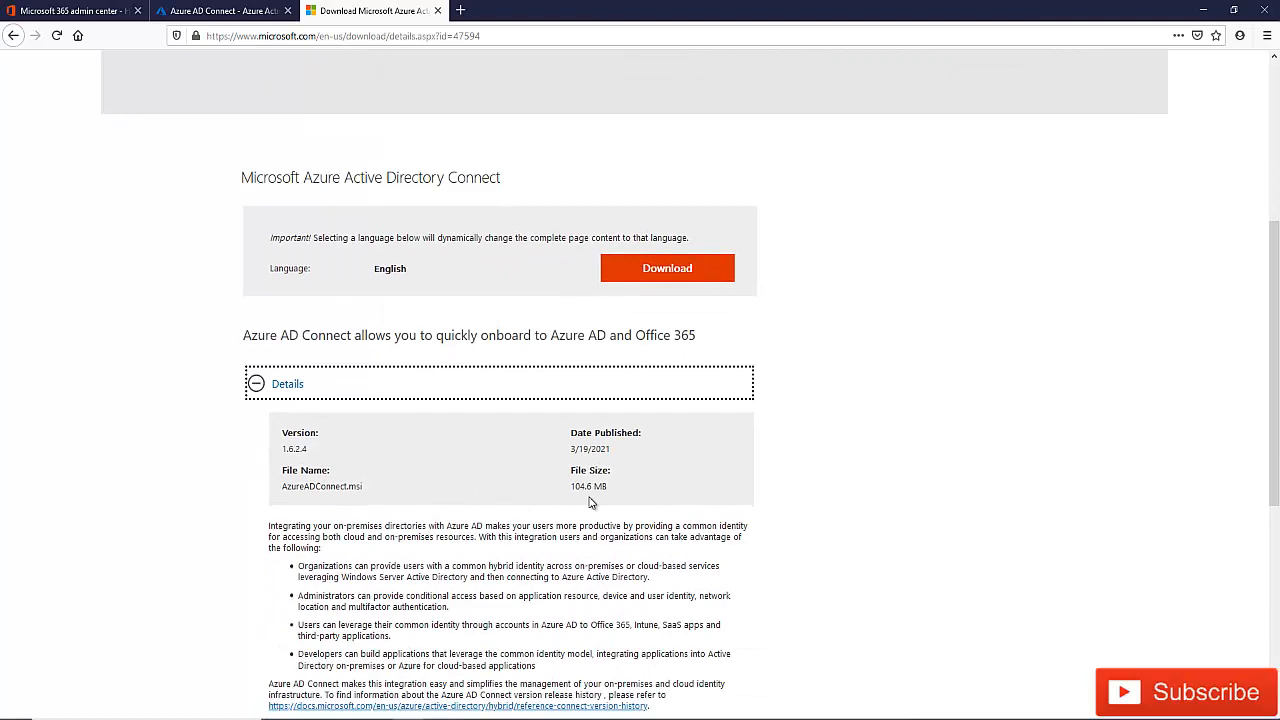
scroll("down", 3)
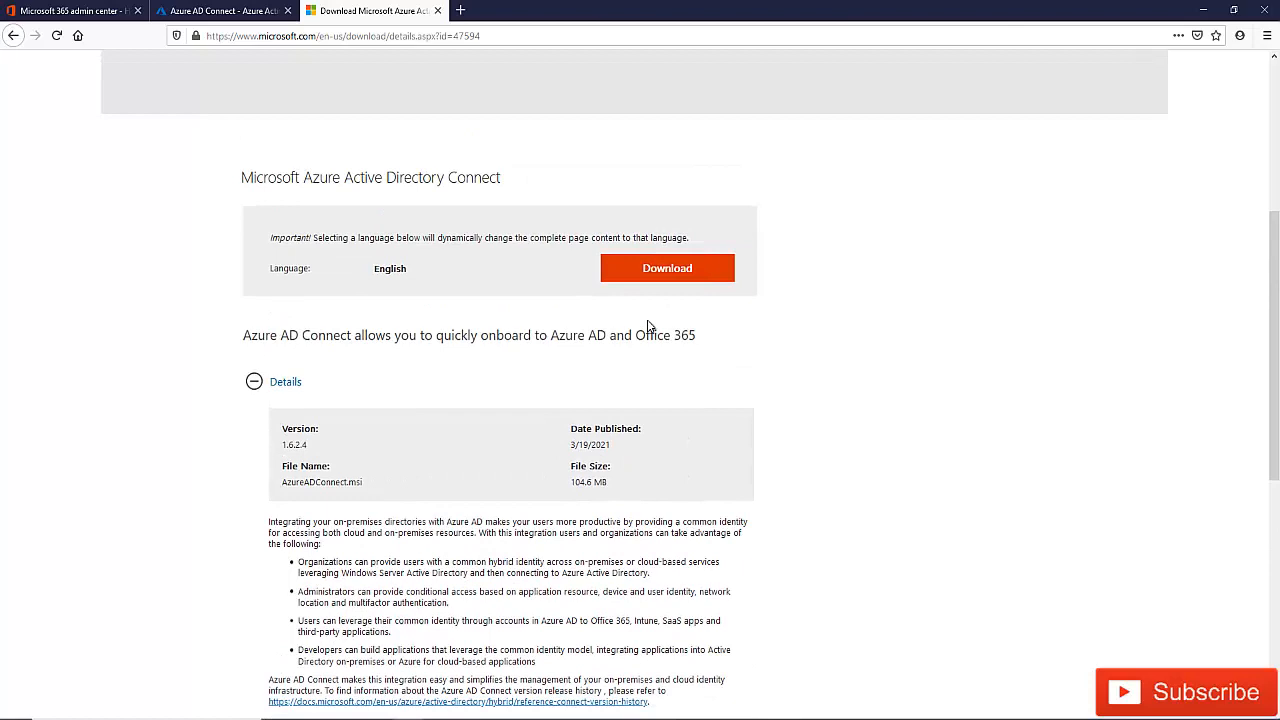
left_click(666, 268)
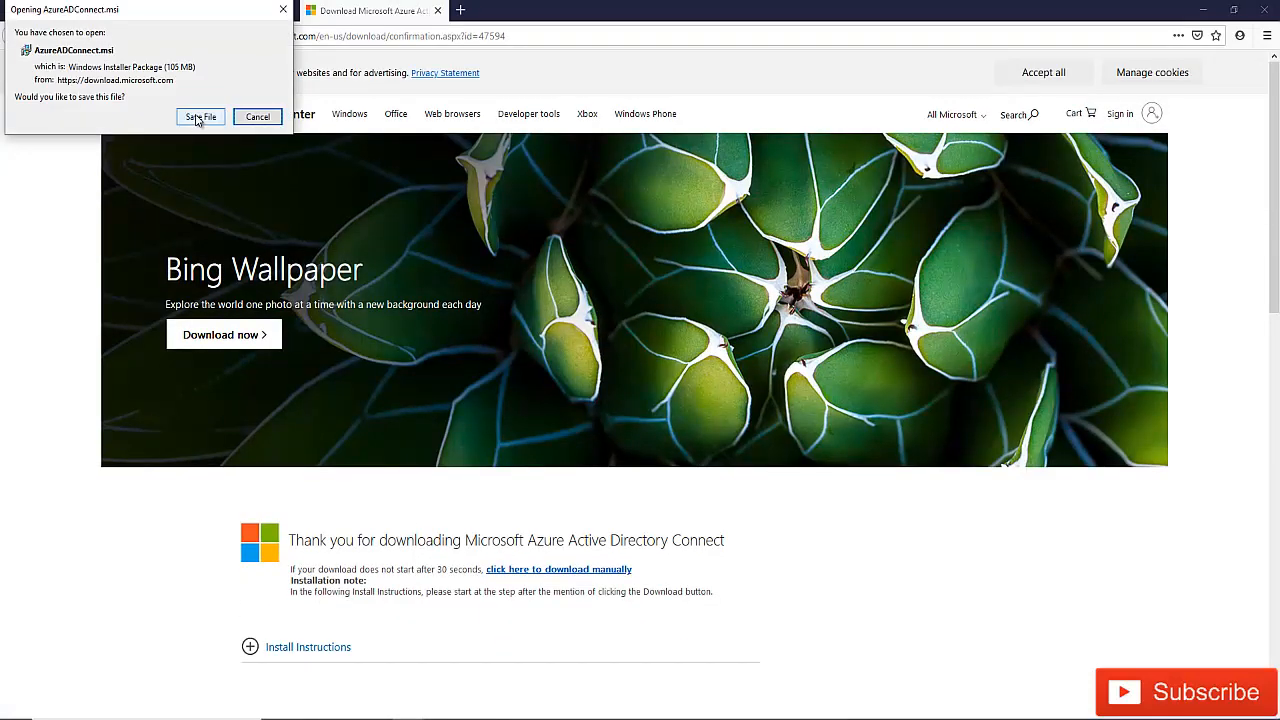
Step: Save AzureADConnect.msi to the Downloads folder
left_click(200, 116)
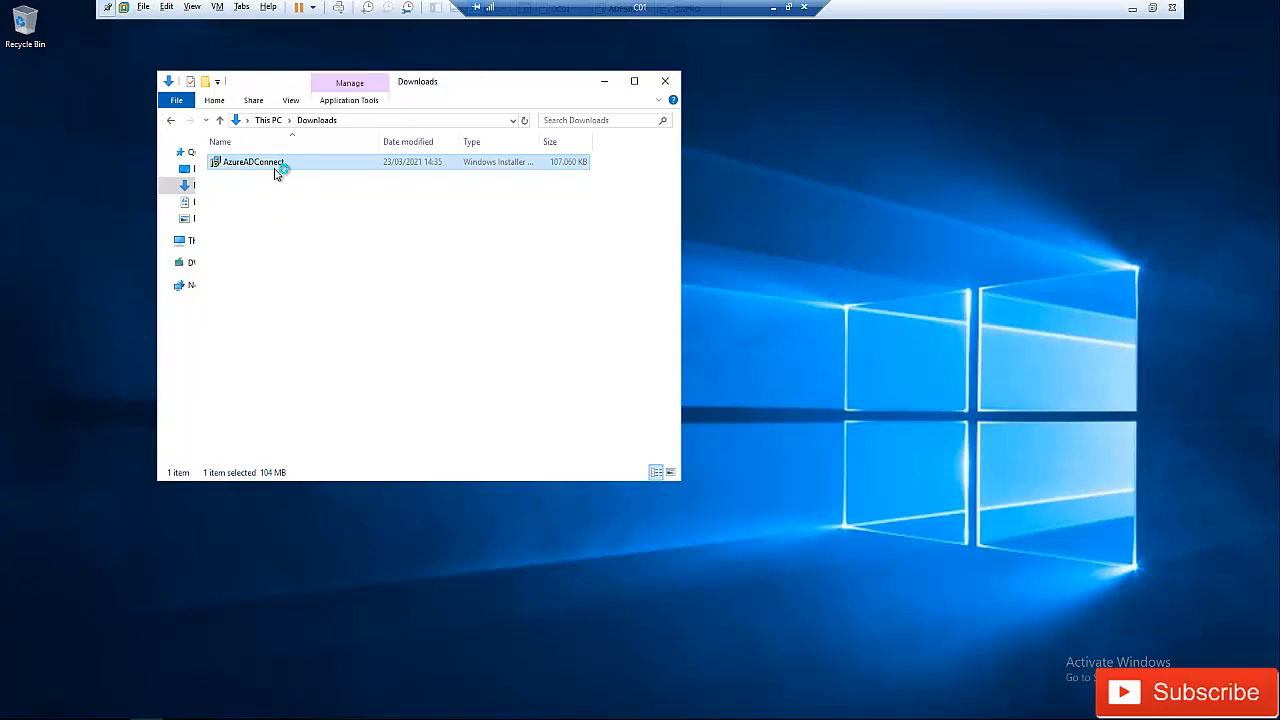
Step: Run AzureADConnect.msi with both UAC approvals and launch the installed Azure AD Connect wizard
double_click(252, 160)
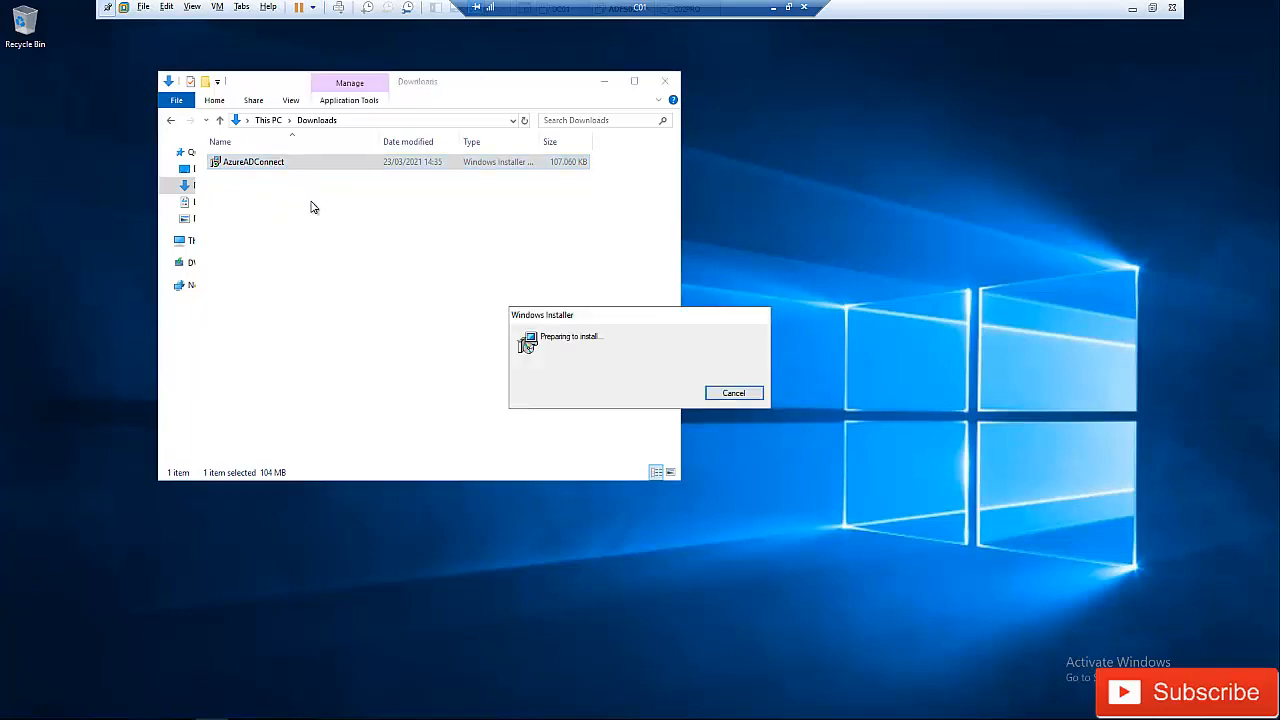
mouse_move(320, 212)
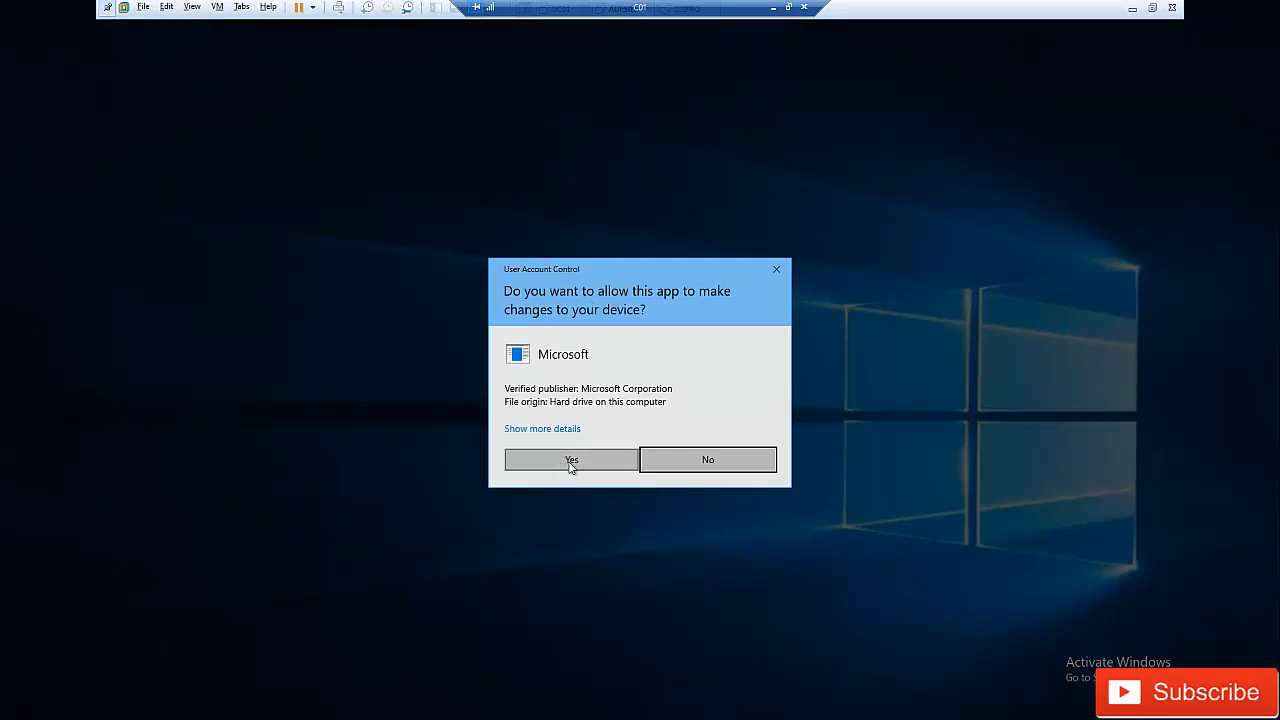
left_click(572, 458)
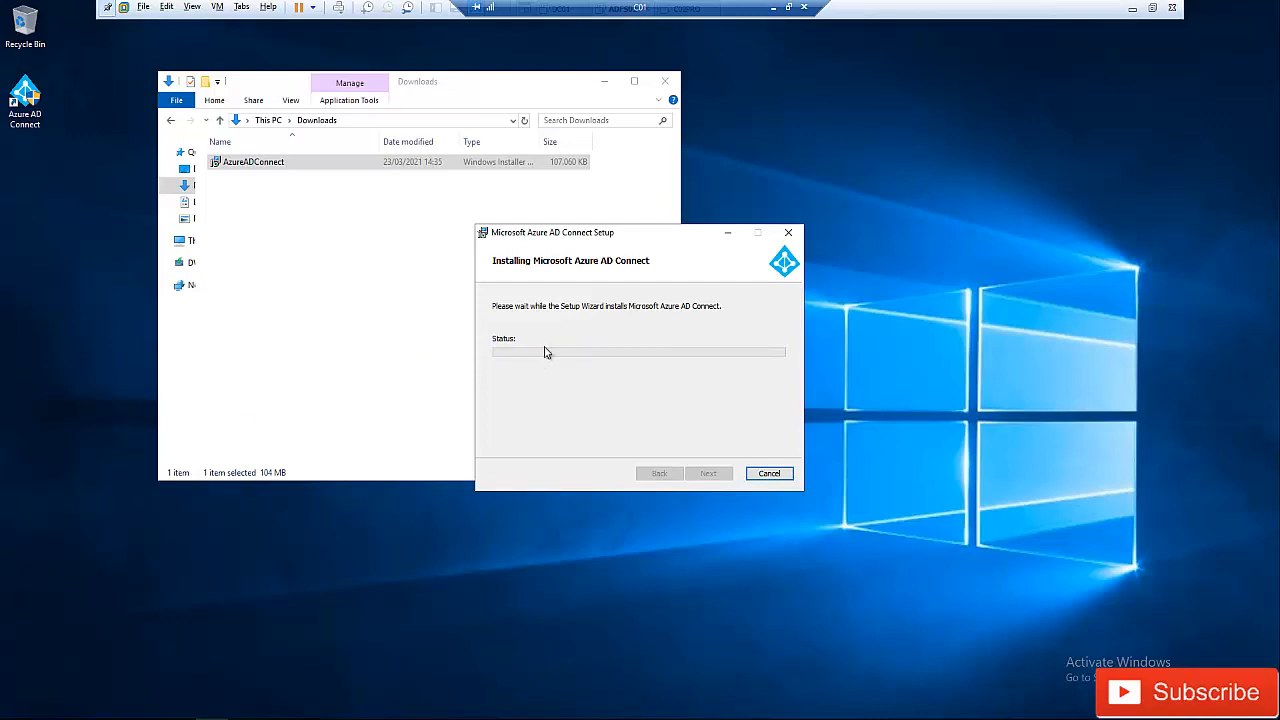
mouse_move(518, 350)
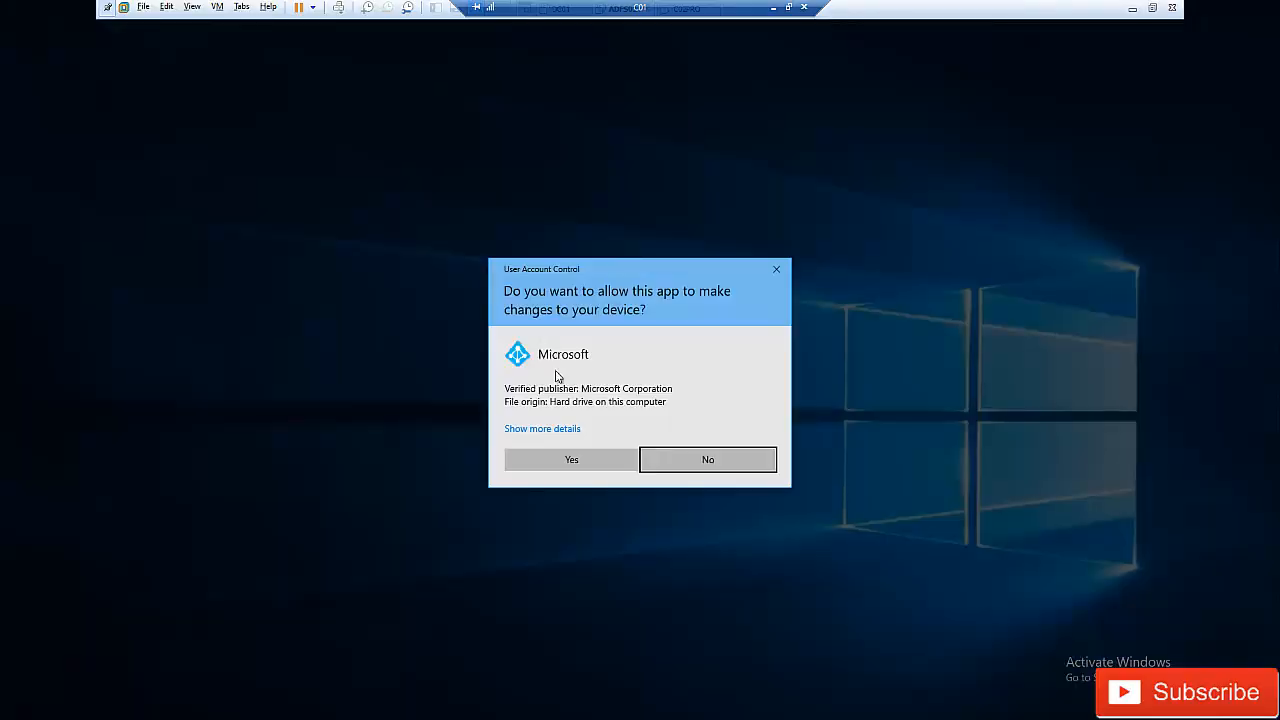
left_click(572, 458)
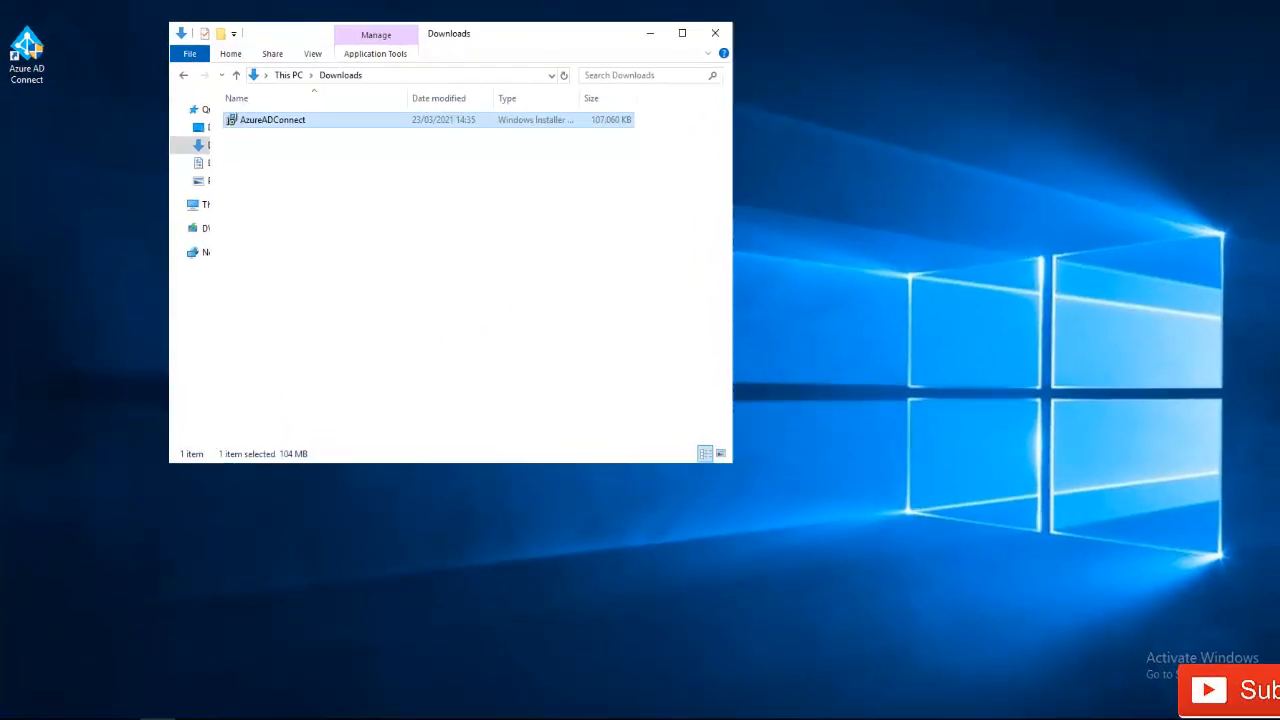
double_click(272, 120)
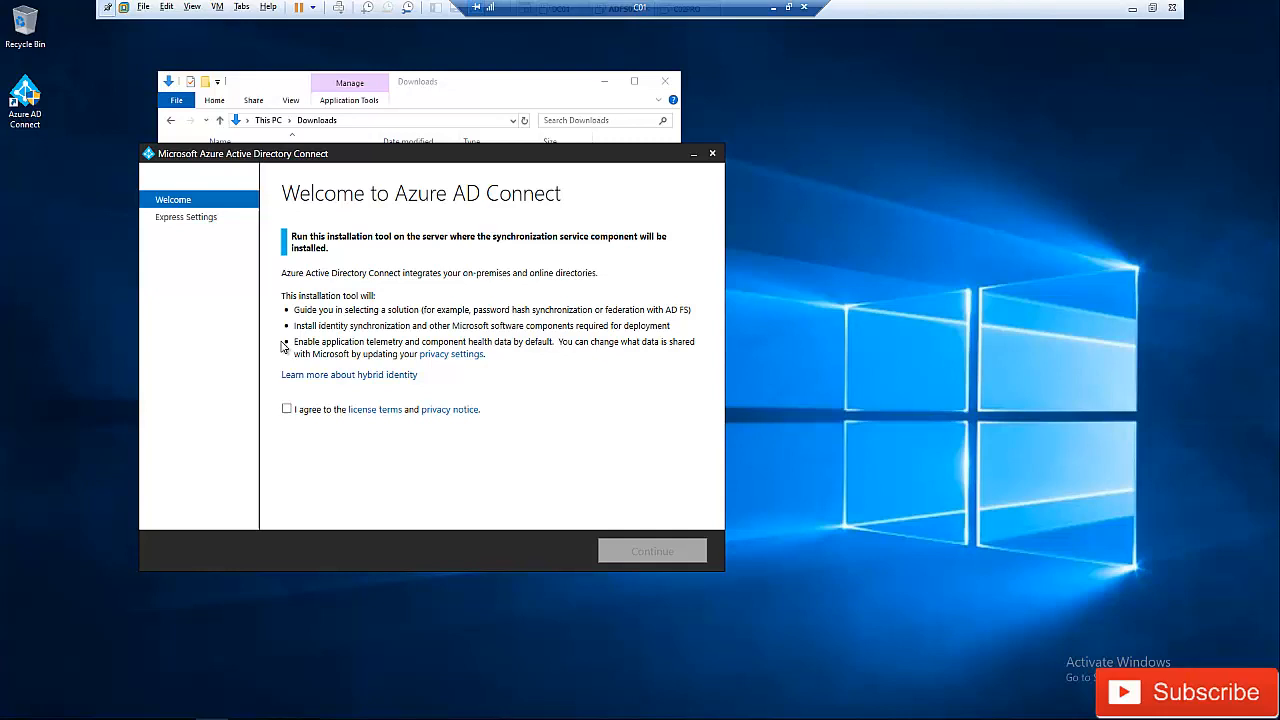
mouse_move(122, 344)
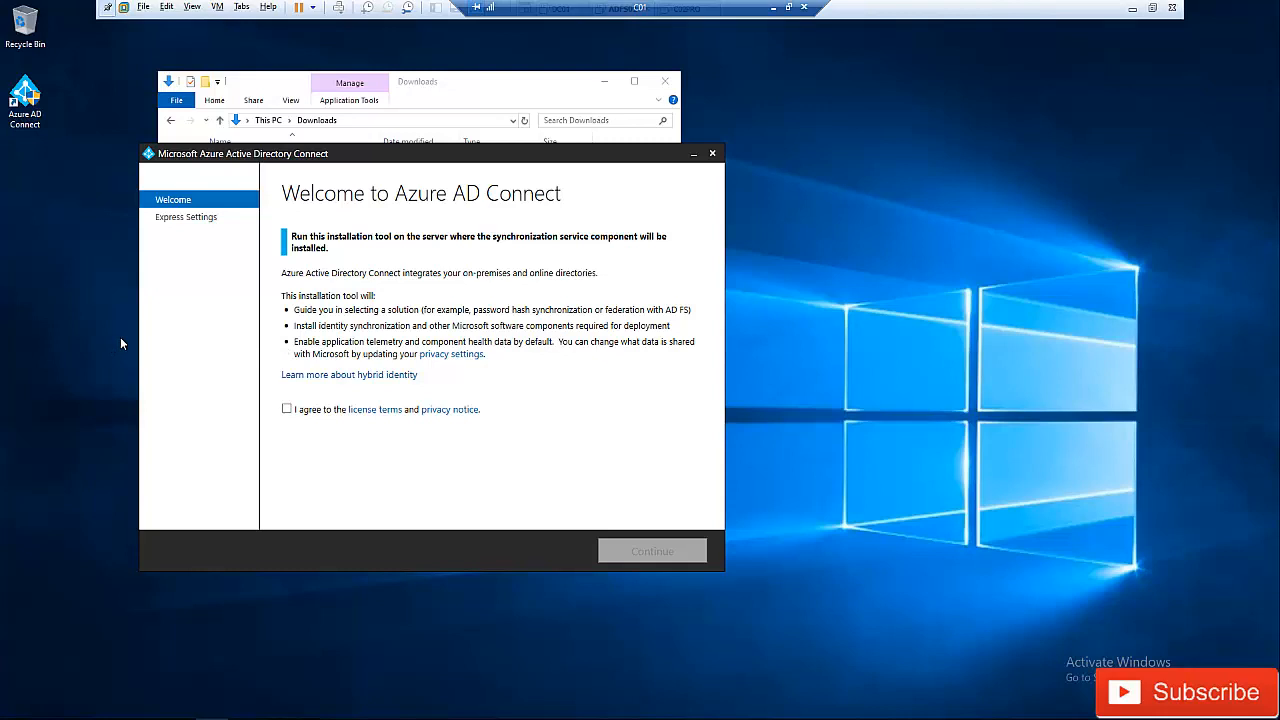
mouse_move(128, 340)
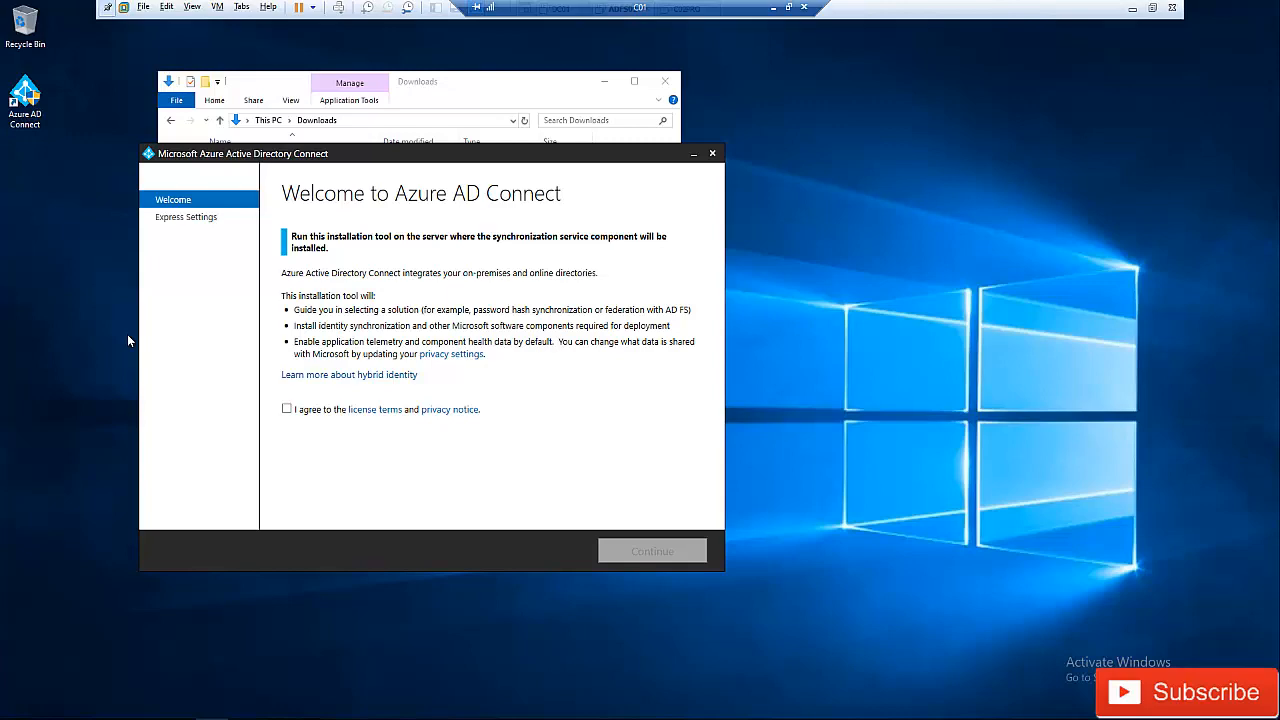
mouse_move(90, 346)
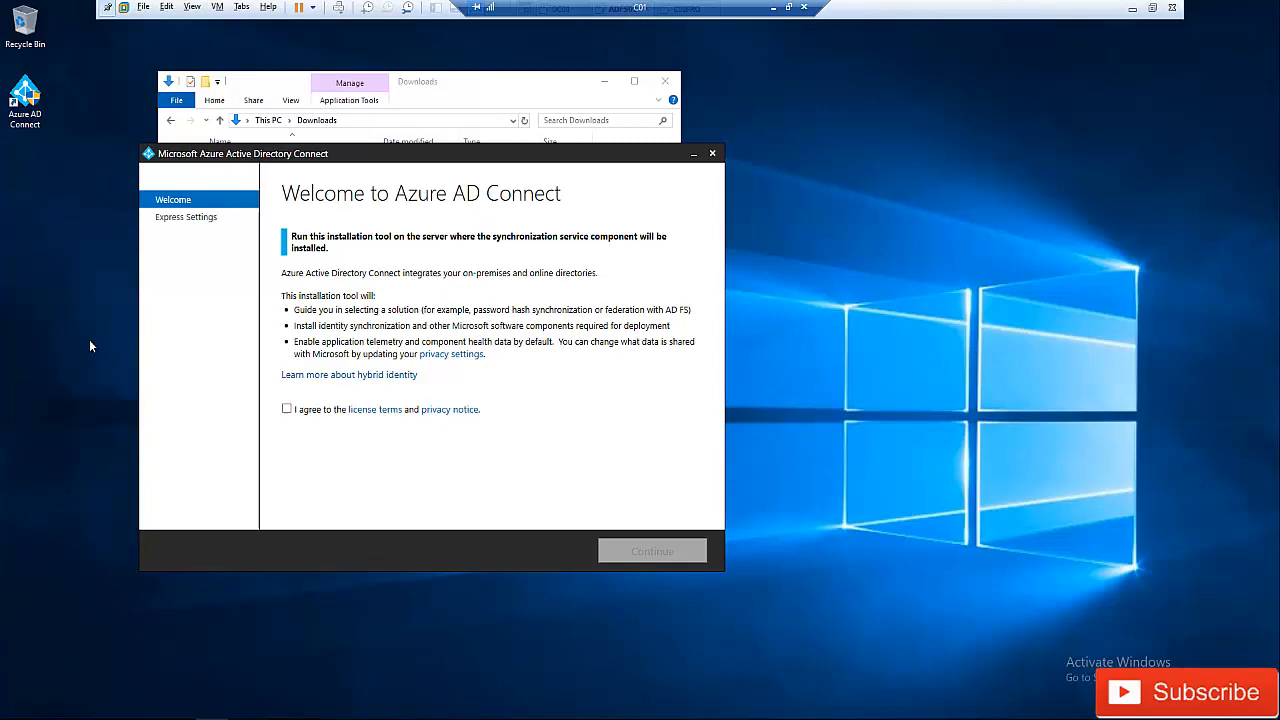
mouse_move(100, 444)
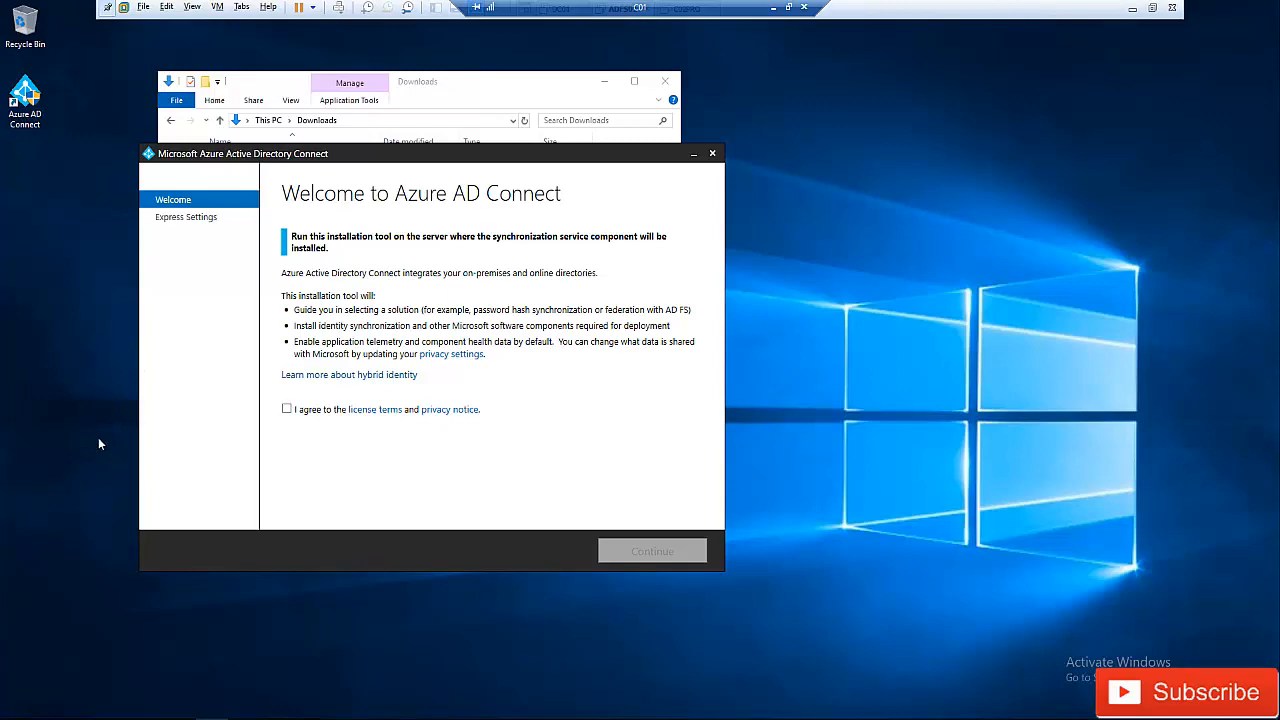